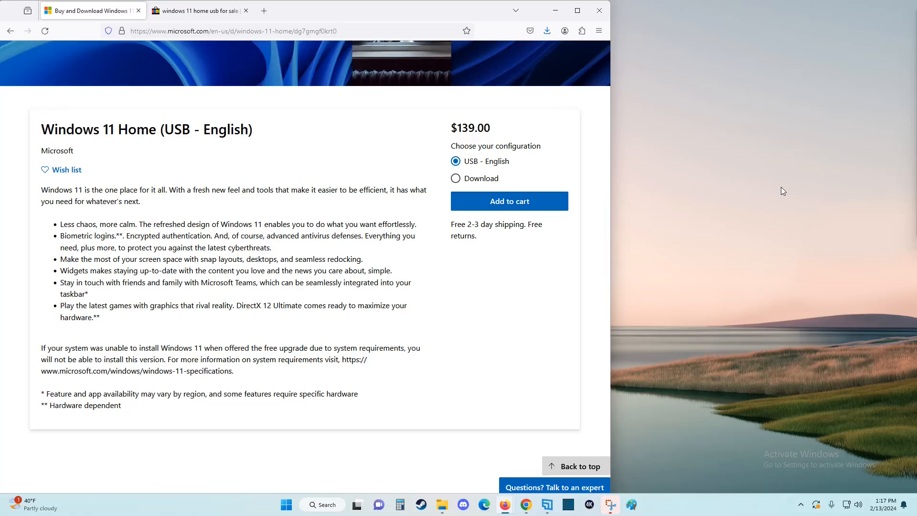
pyautogui.moveTo(859, 472)
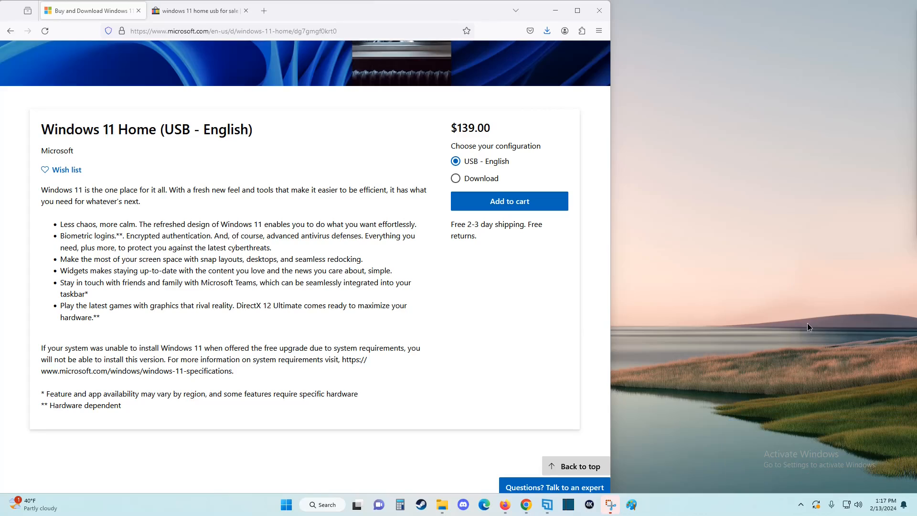
pyautogui.moveTo(192, 186)
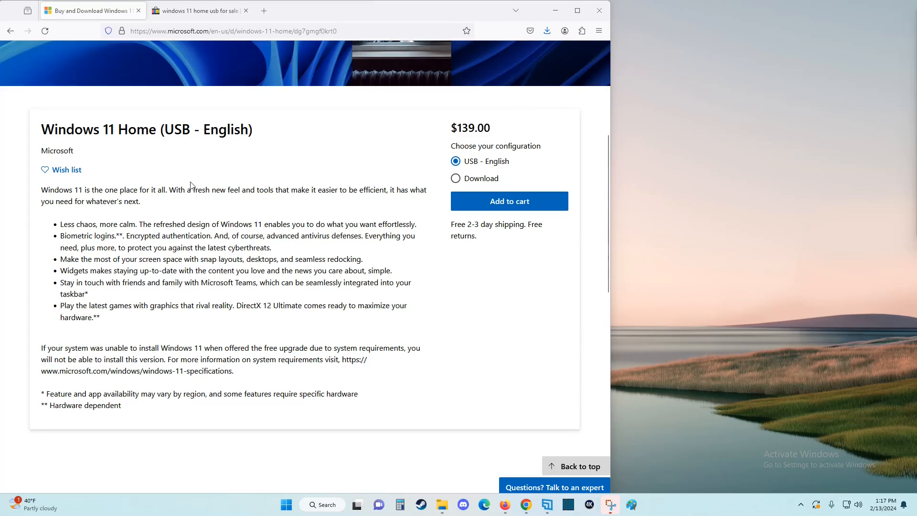
pyautogui.moveTo(166, 160)
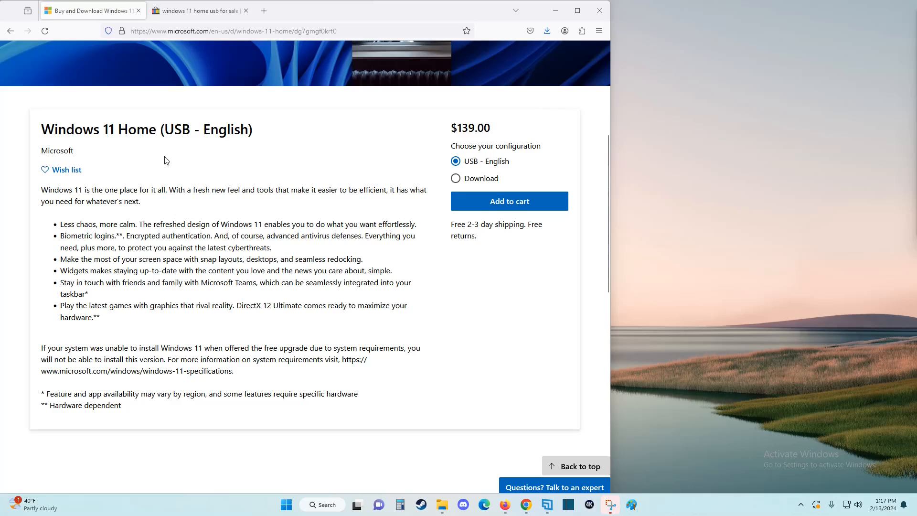
pyautogui.moveTo(421, 172)
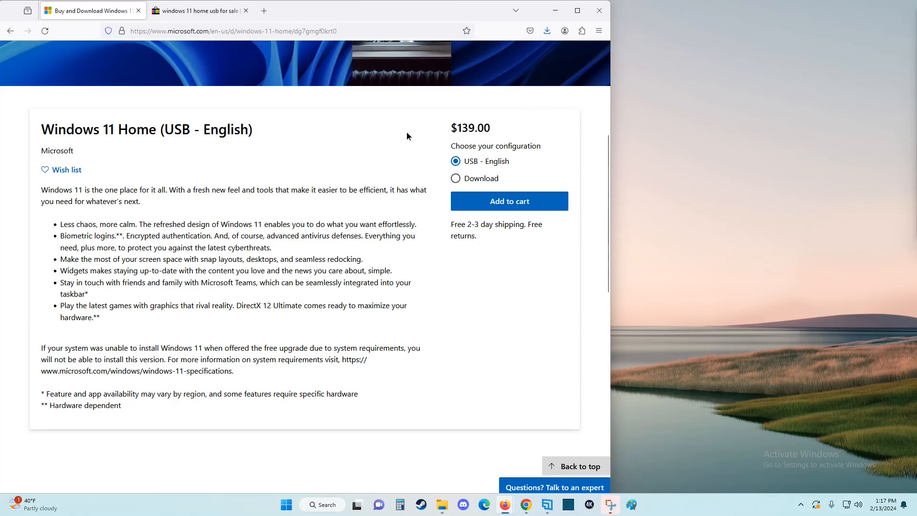
# Step: Browse the eBay listings for Windows 11 USB product keys in the browser
pyautogui.doubleClick(470, 127)
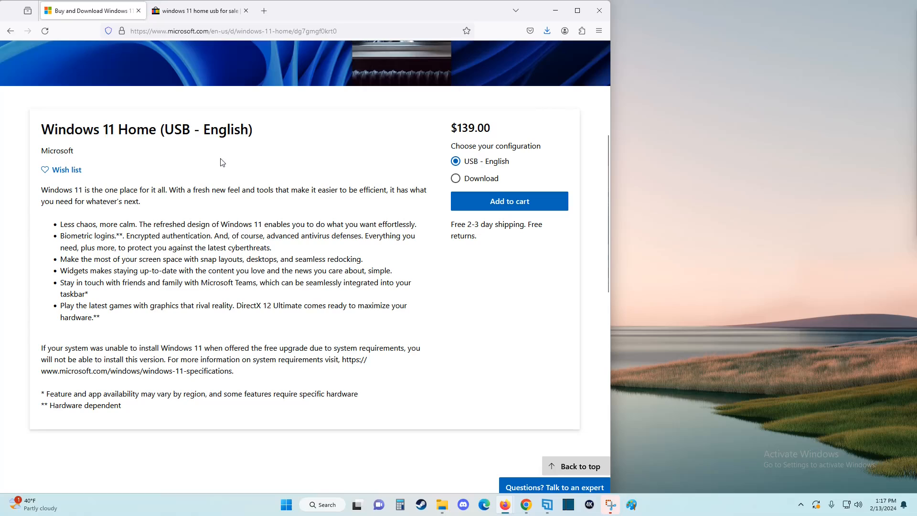
pyautogui.moveTo(196, 11)
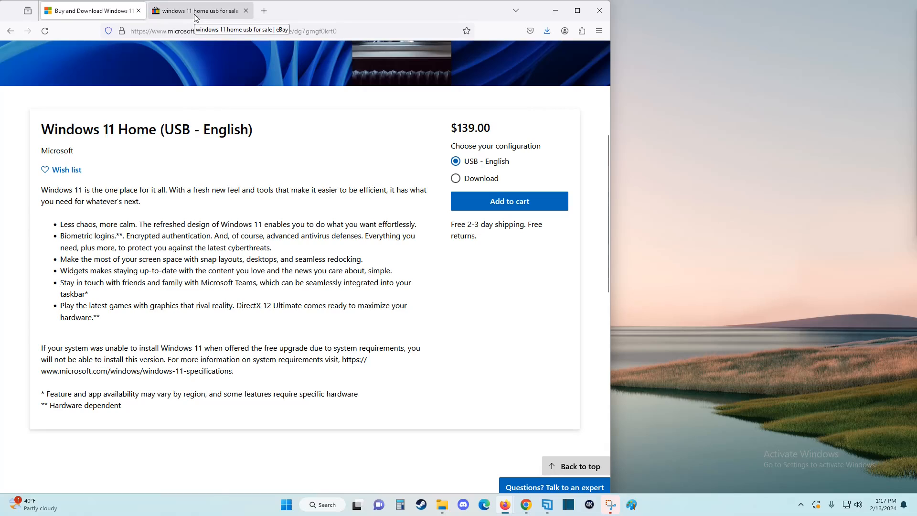
pyautogui.click(201, 10)
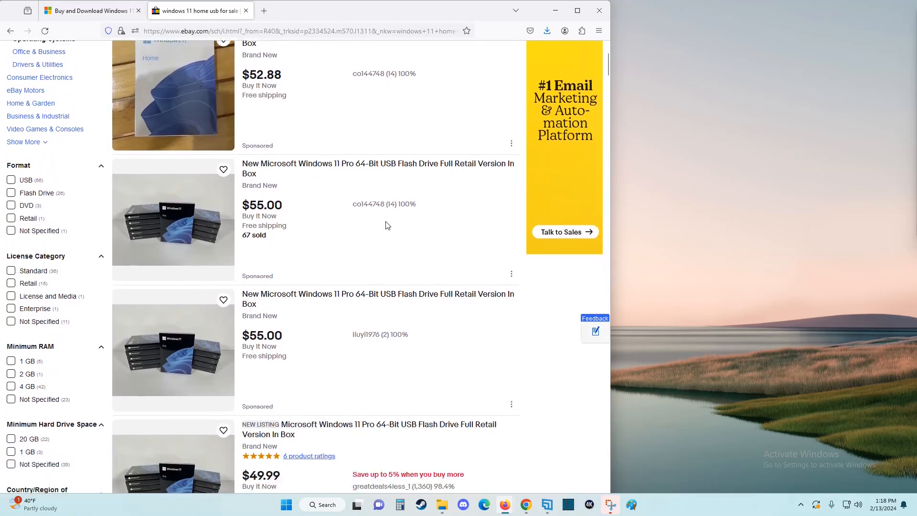
pyautogui.scroll(-3)
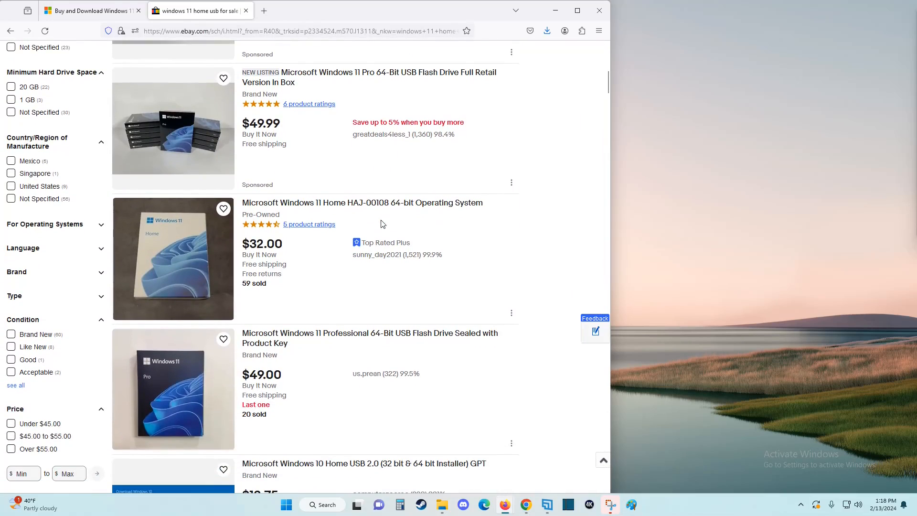
pyautogui.scroll(3)
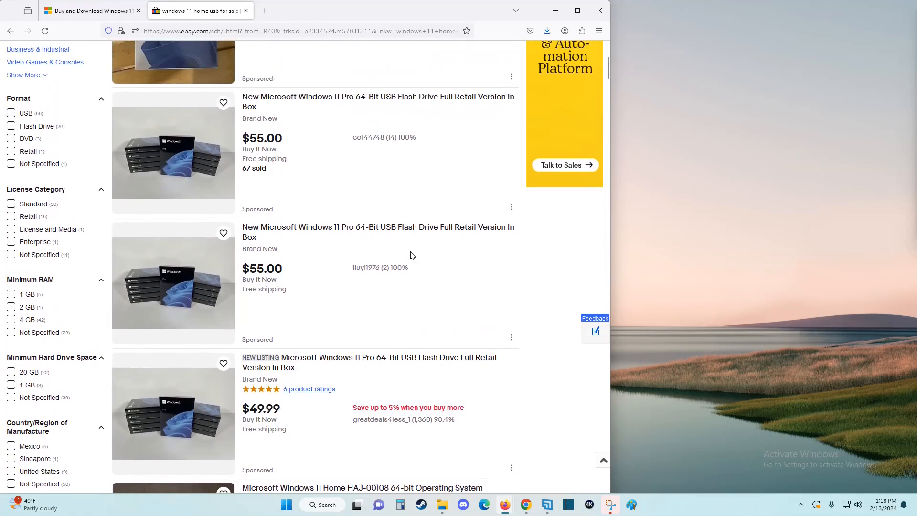
pyautogui.scroll(3)
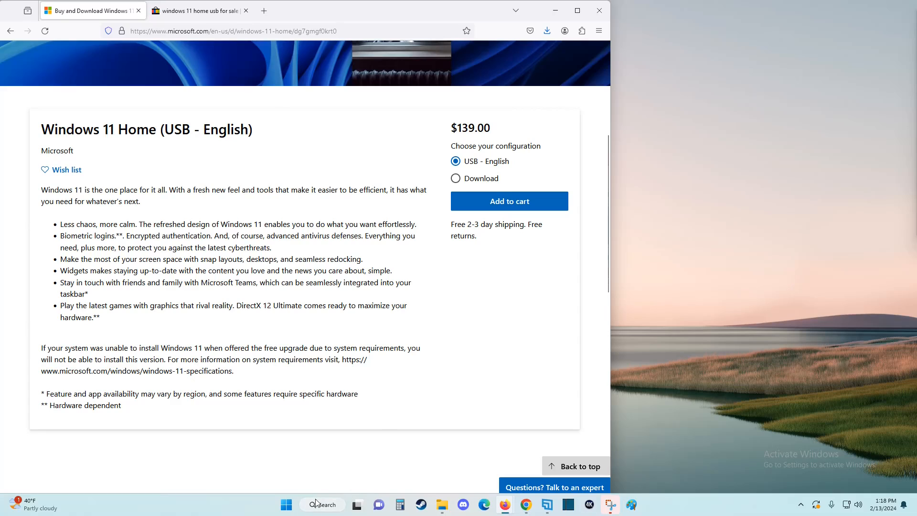
pyautogui.moveTo(328, 508)
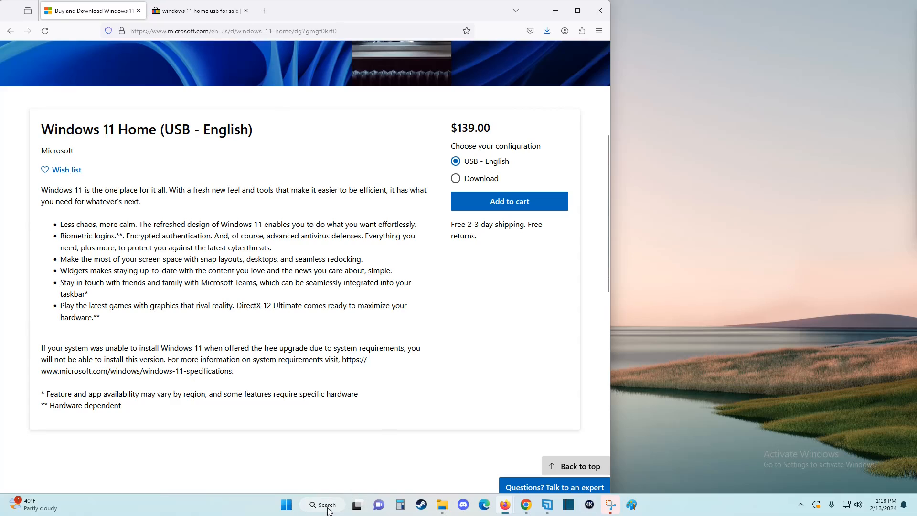
# Step: Search Windows for 'activate' and choose 'See if Windows is activated'
pyautogui.click(322, 505)
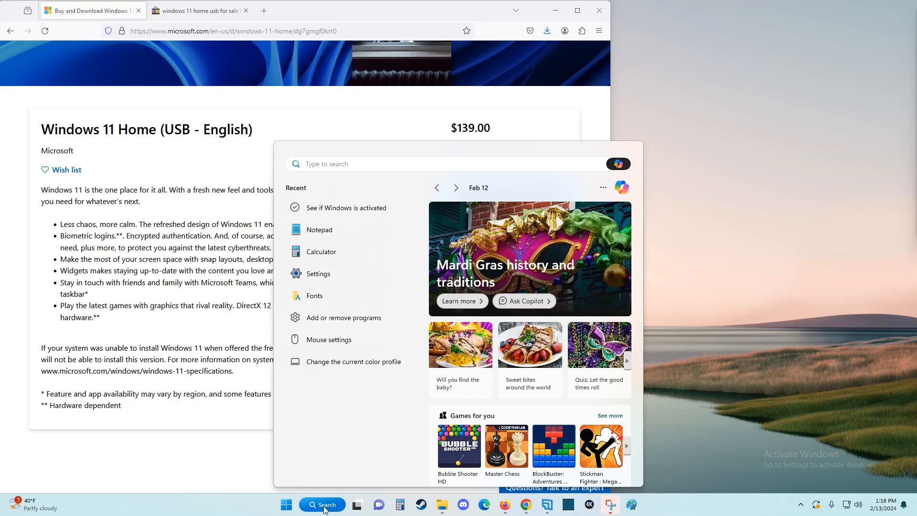
pyautogui.write('activate')
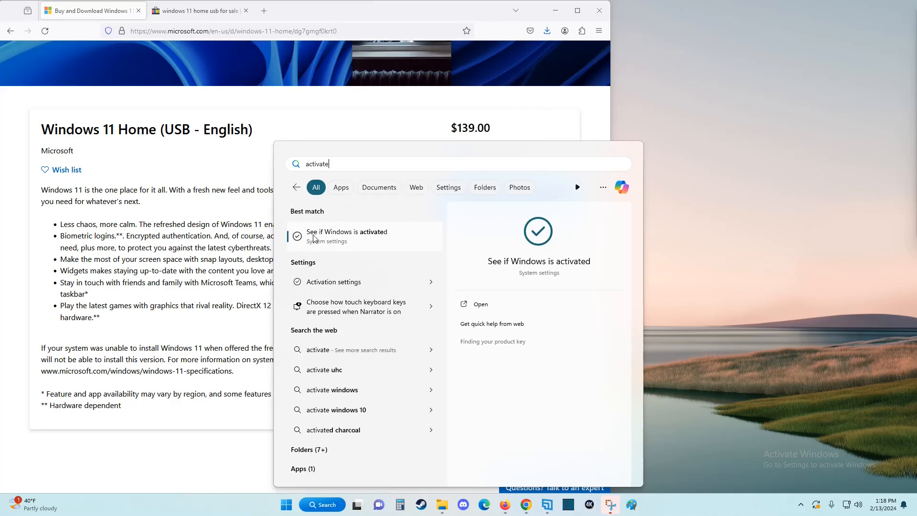
pyautogui.moveTo(327, 246)
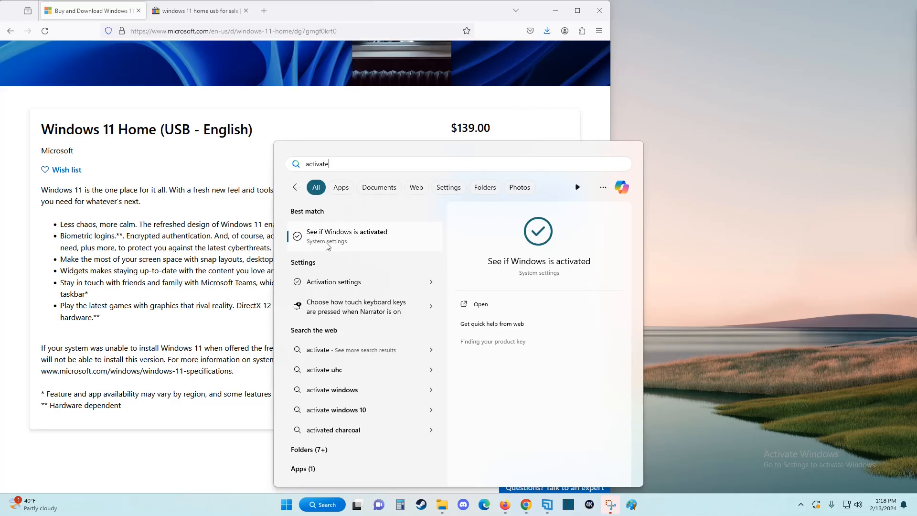
pyautogui.click(346, 236)
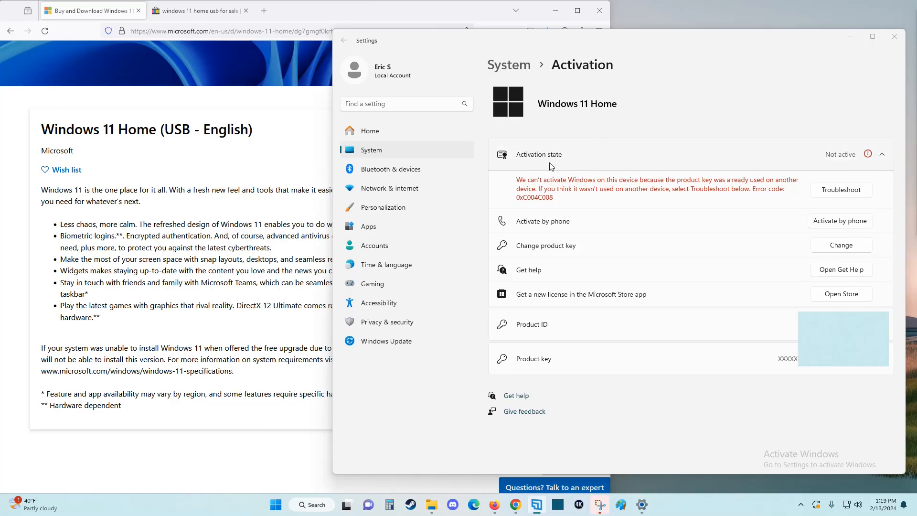
pyautogui.moveTo(841, 164)
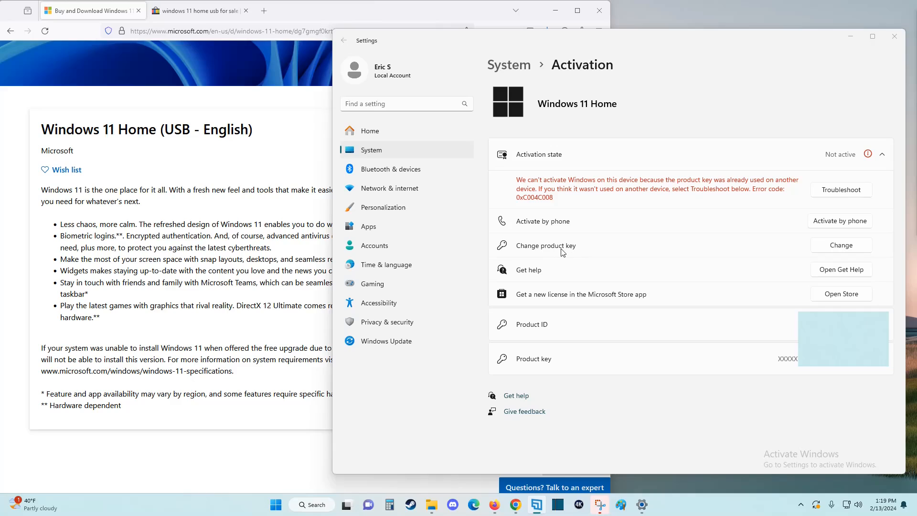
pyautogui.moveTo(837, 257)
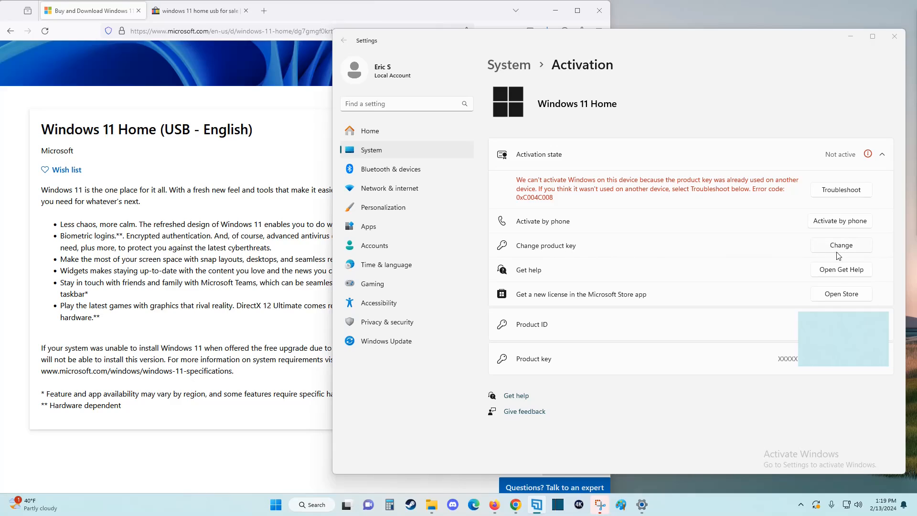
# Step: Choose Change product key on the Activation page to enter a new key
pyautogui.click(841, 245)
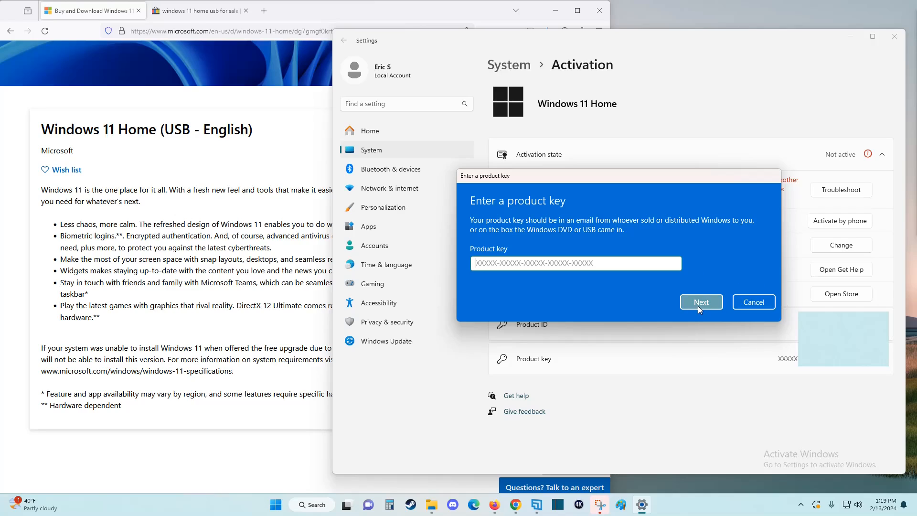
# Step: Submit the new product key, activate Windows, and dismiss the success message
pyautogui.click(701, 302)
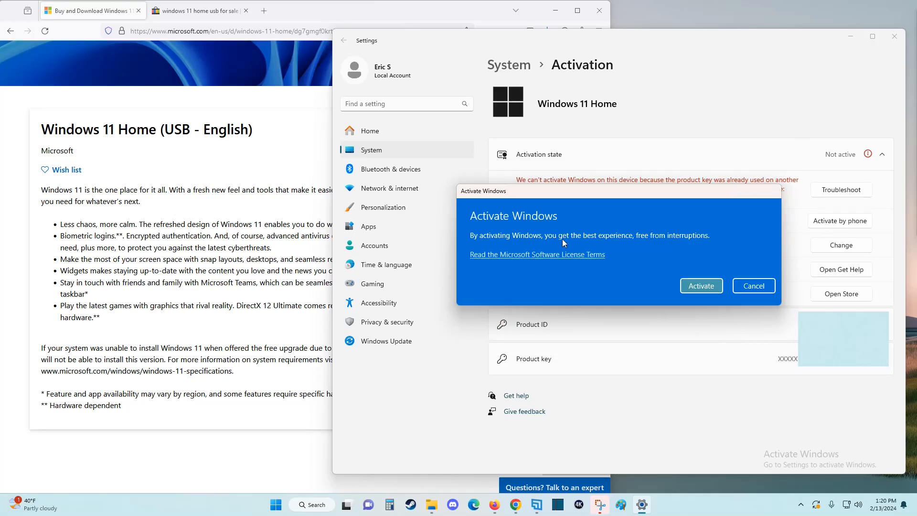
pyautogui.moveTo(585, 240)
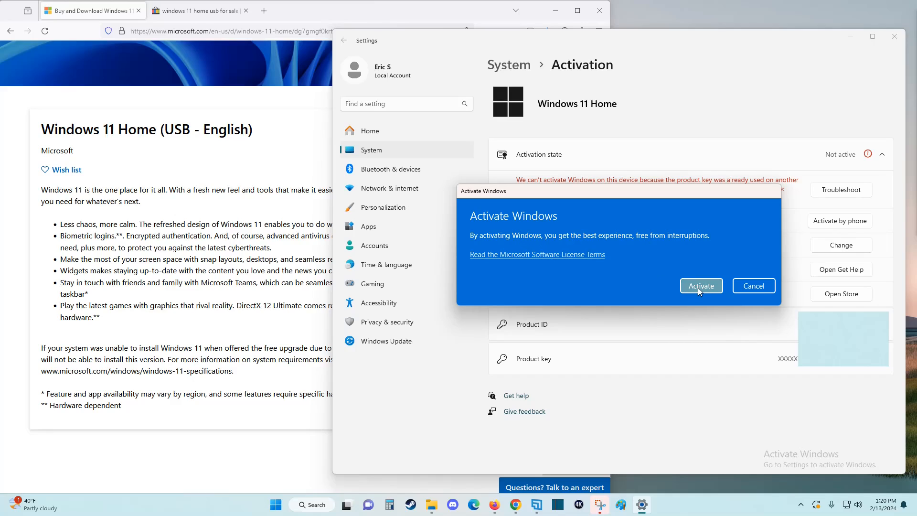
pyautogui.click(701, 286)
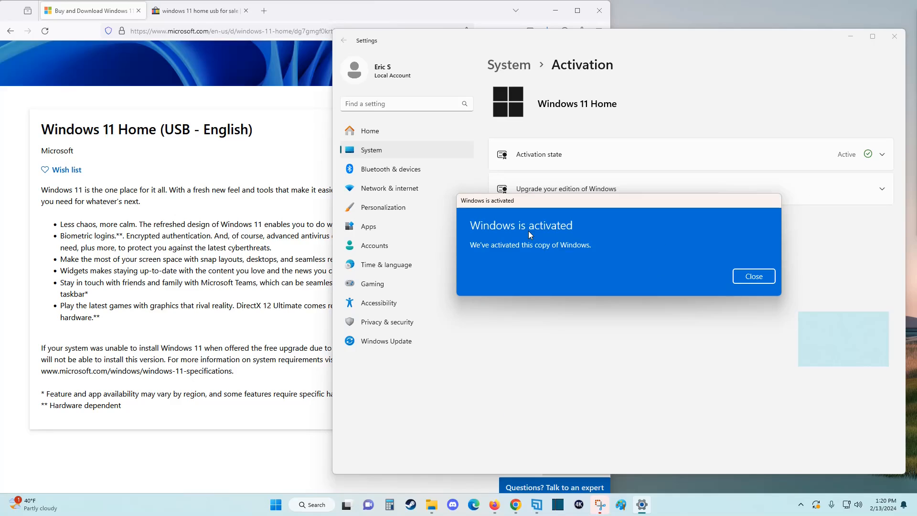
pyautogui.moveTo(559, 250)
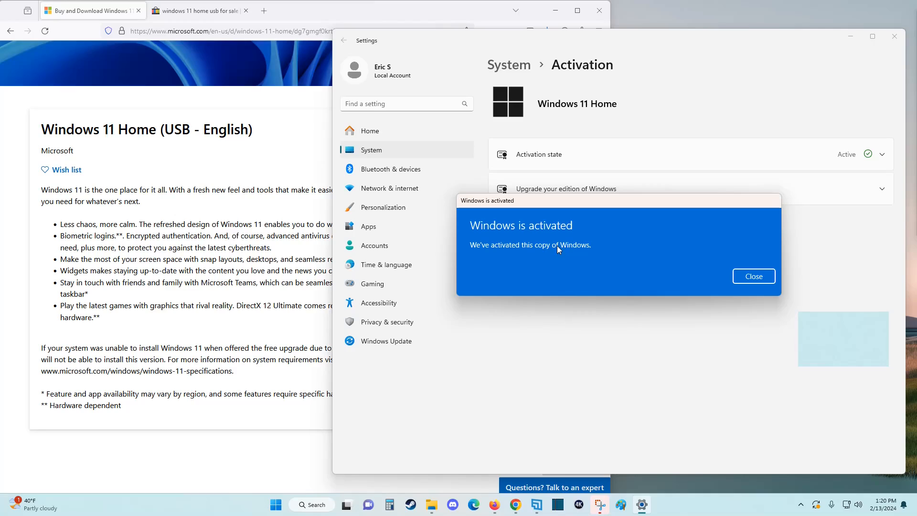
pyautogui.moveTo(547, 236)
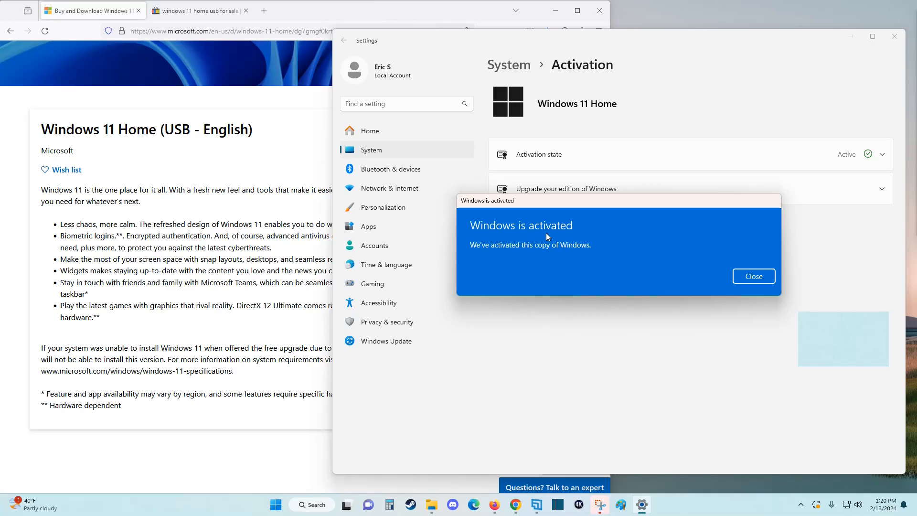
pyautogui.moveTo(696, 277)
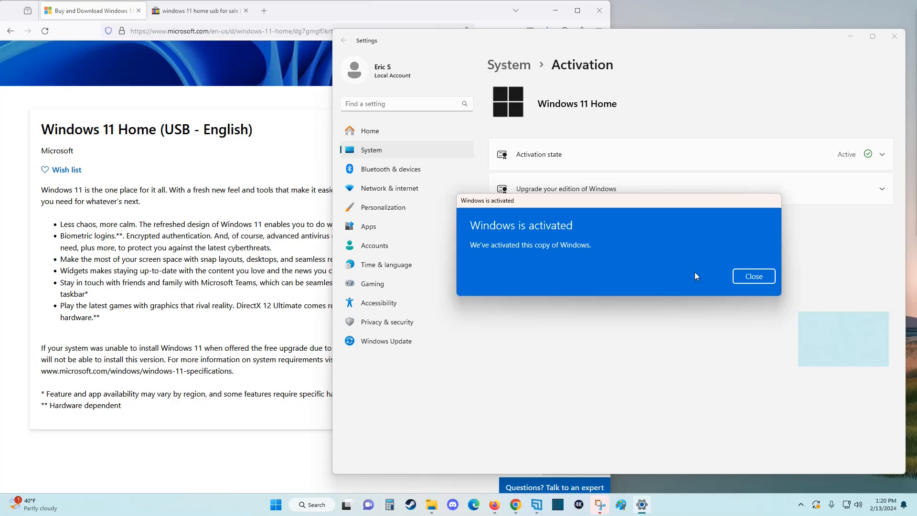
pyautogui.click(754, 276)
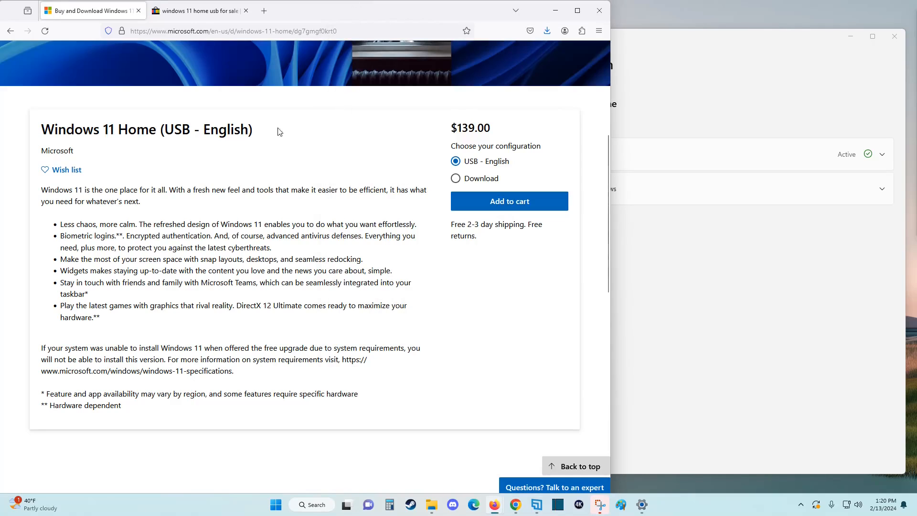
# Step: Bring the Microsoft Store Windows 11 Home (USB - English) $139.00 page to the front
pyautogui.tripleClick(146, 129)
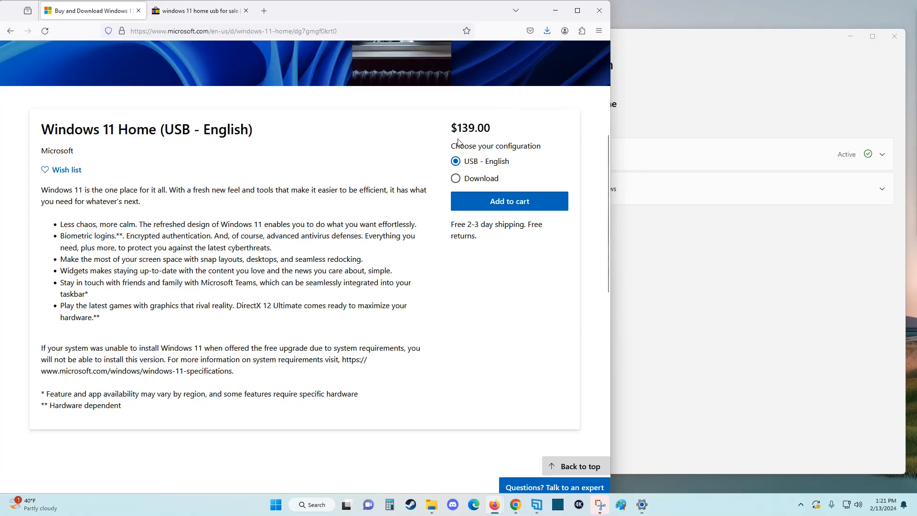
pyautogui.click(198, 10)
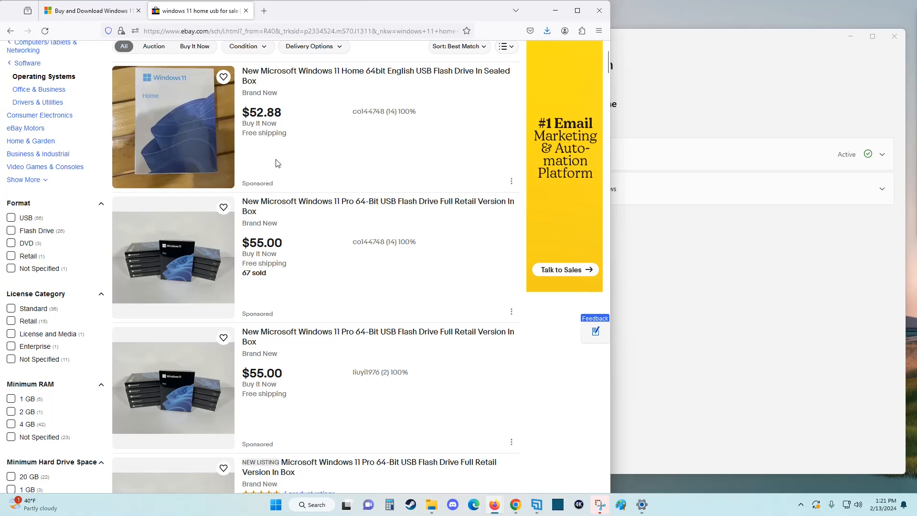
pyautogui.moveTo(375, 261)
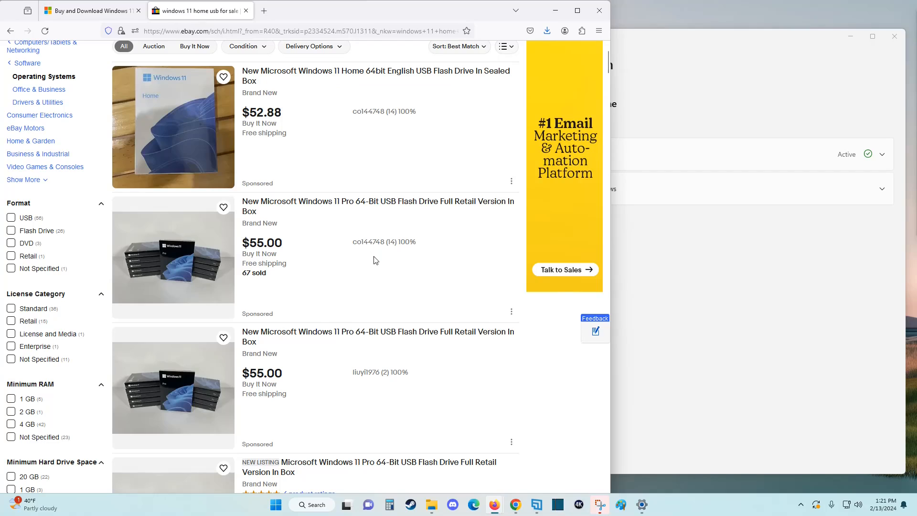
pyautogui.moveTo(377, 287)
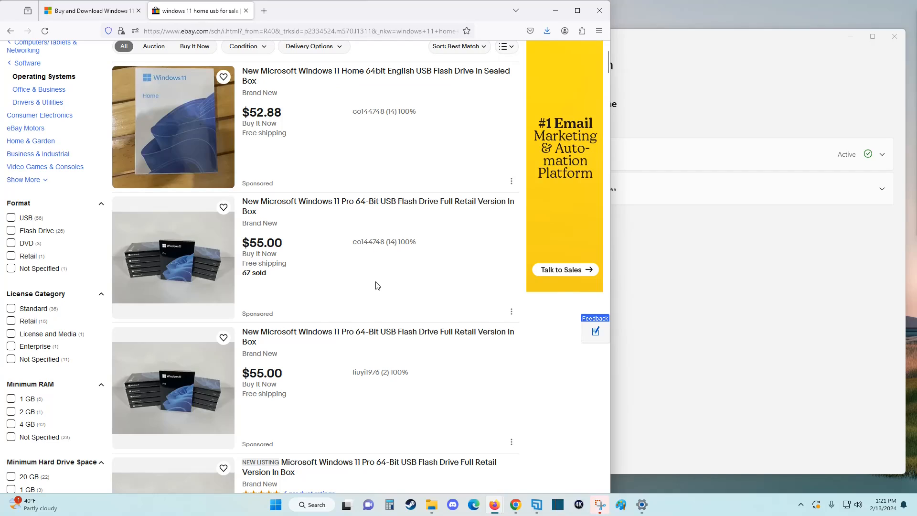
pyautogui.moveTo(363, 271)
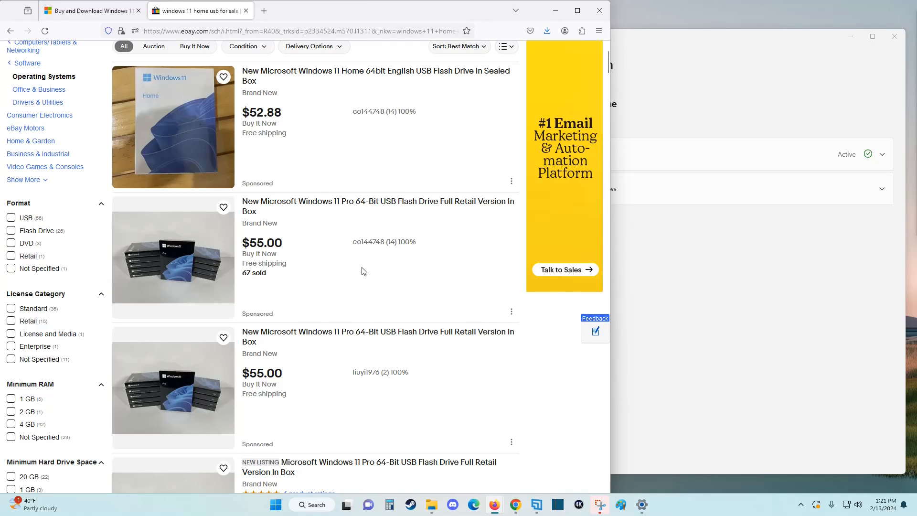
pyautogui.moveTo(422, 338)
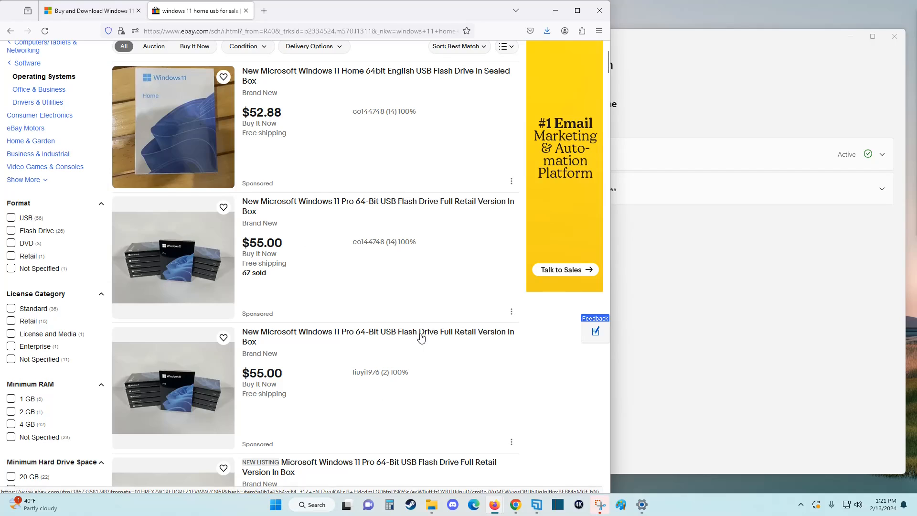
pyautogui.scroll(-3)
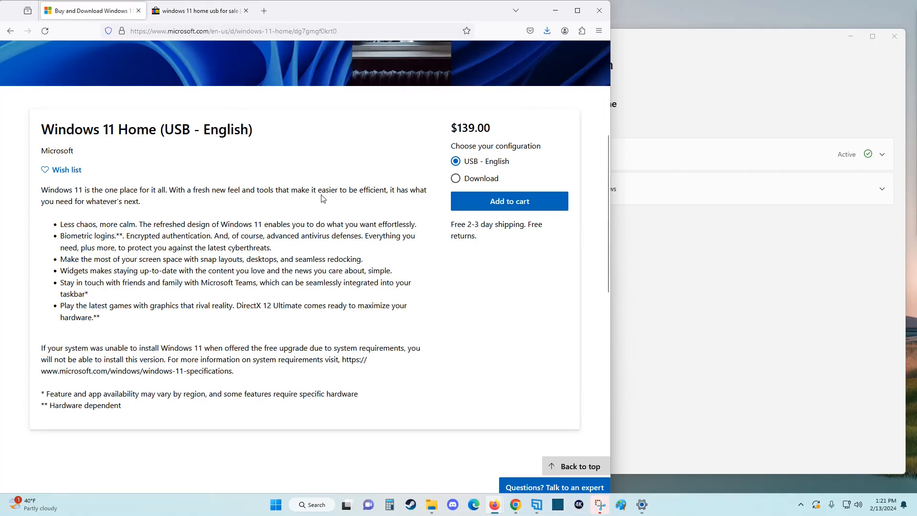
pyautogui.moveTo(573, 120)
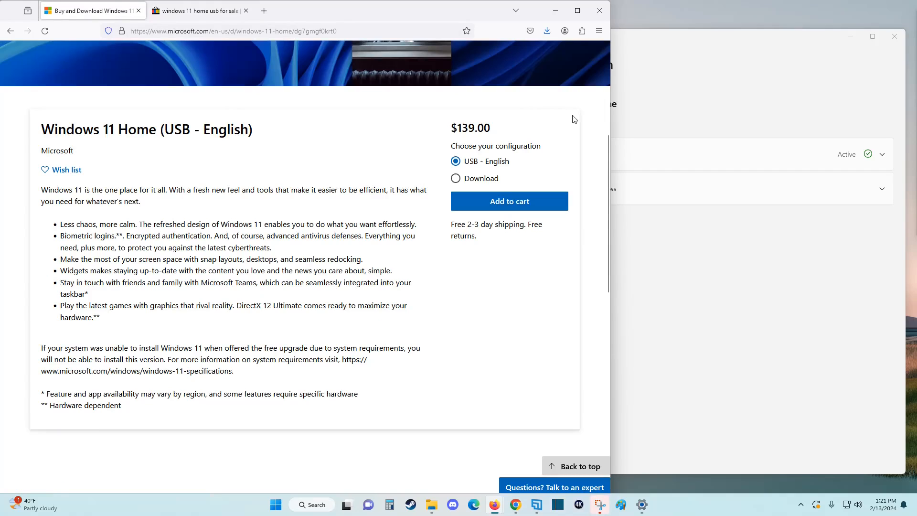